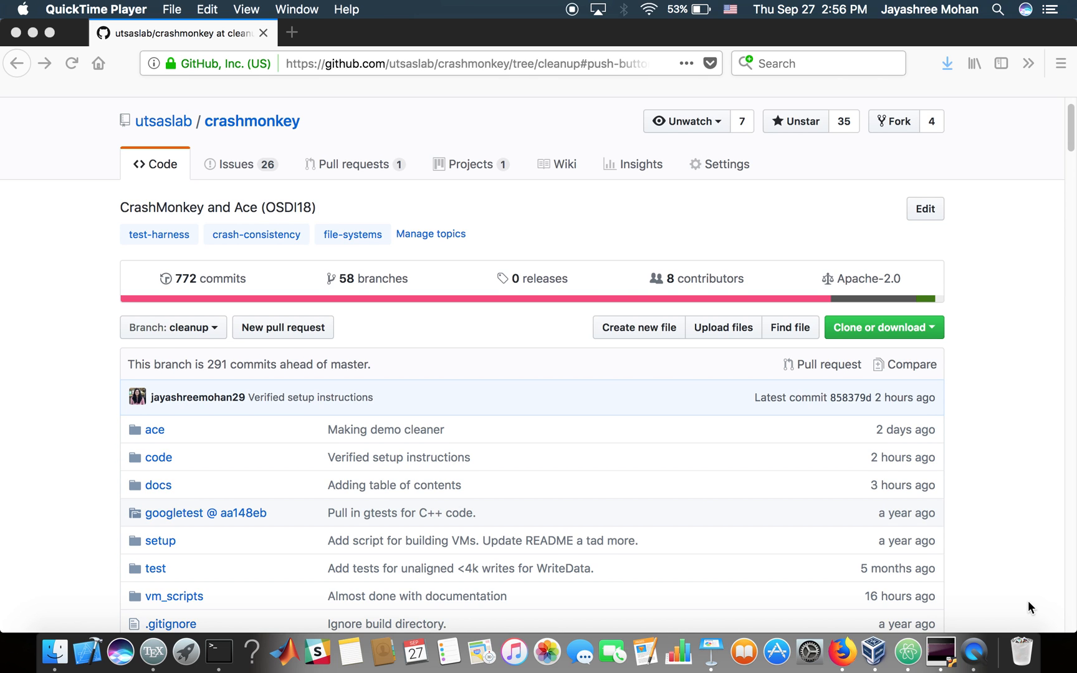
- Scroll the GitHub page past the file list to the README's overview of CrashMonkey and Ace
scroll("down", 3)
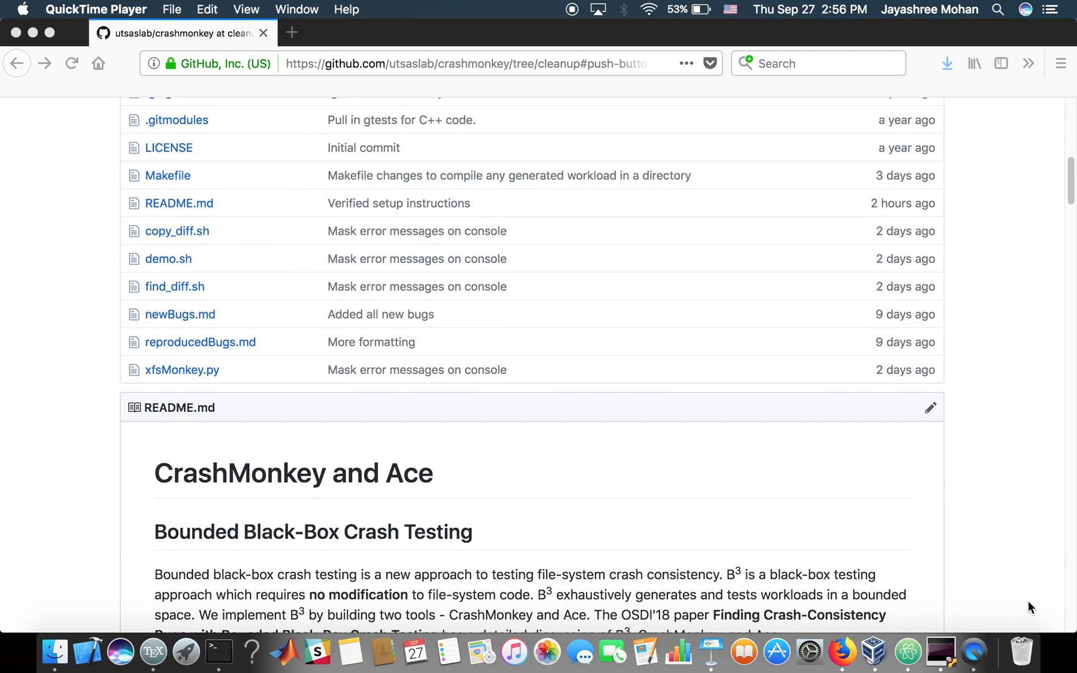
scroll("down", 3)
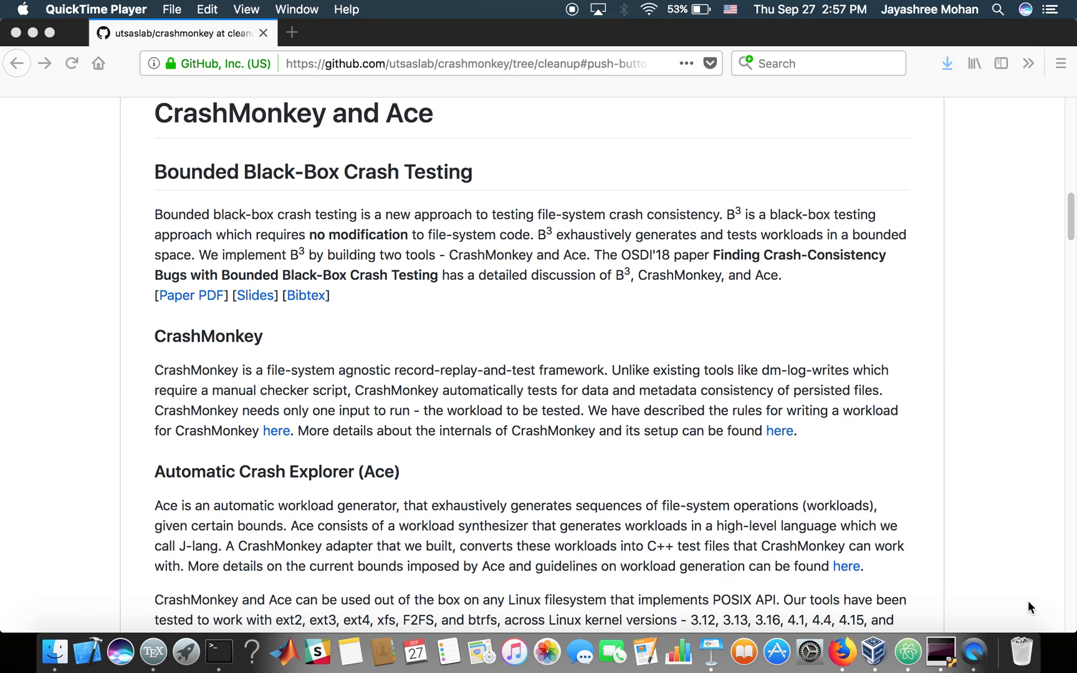
mouse_move(974, 650)
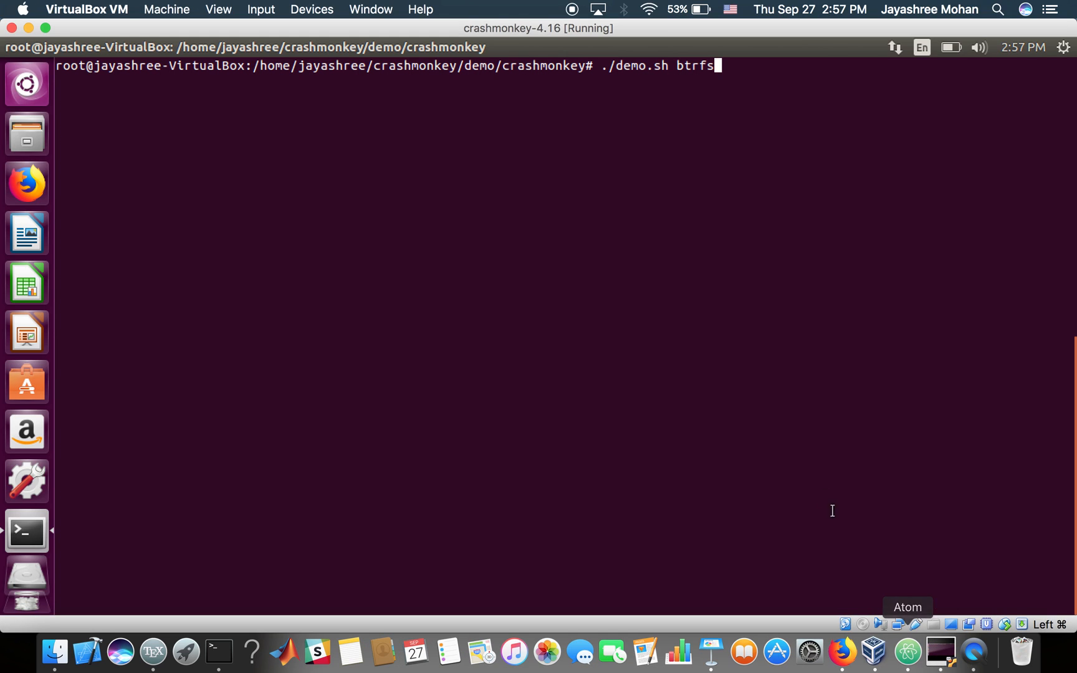
mouse_move(806, 461)
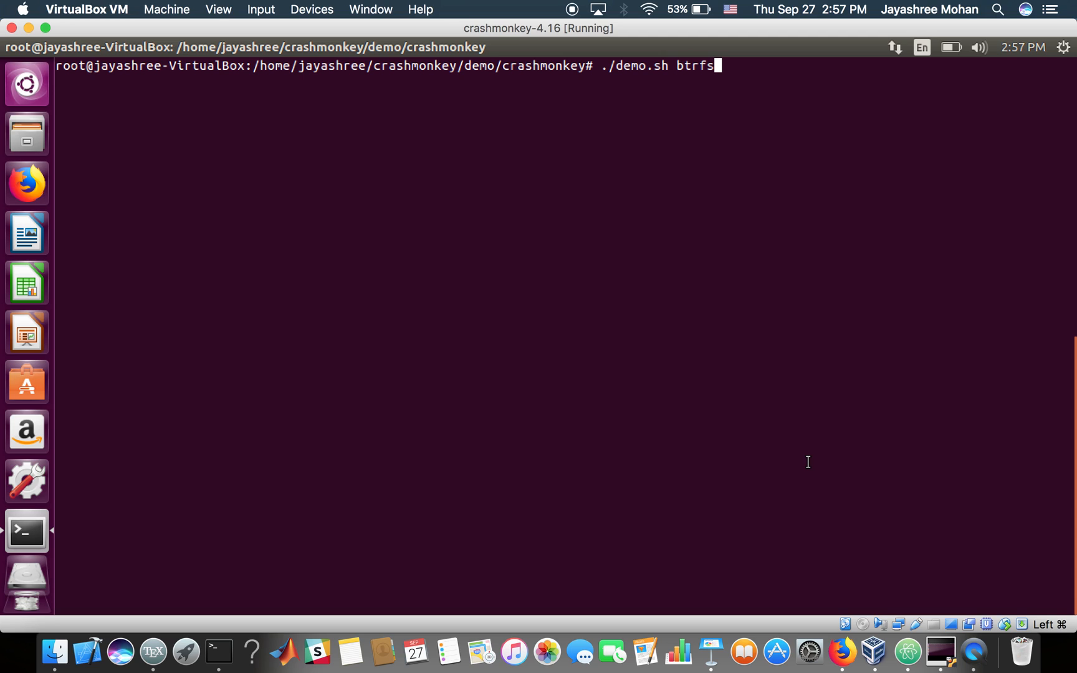
- Run ./demo.sh btrfs at the root prompt to start the demo
key("Return")
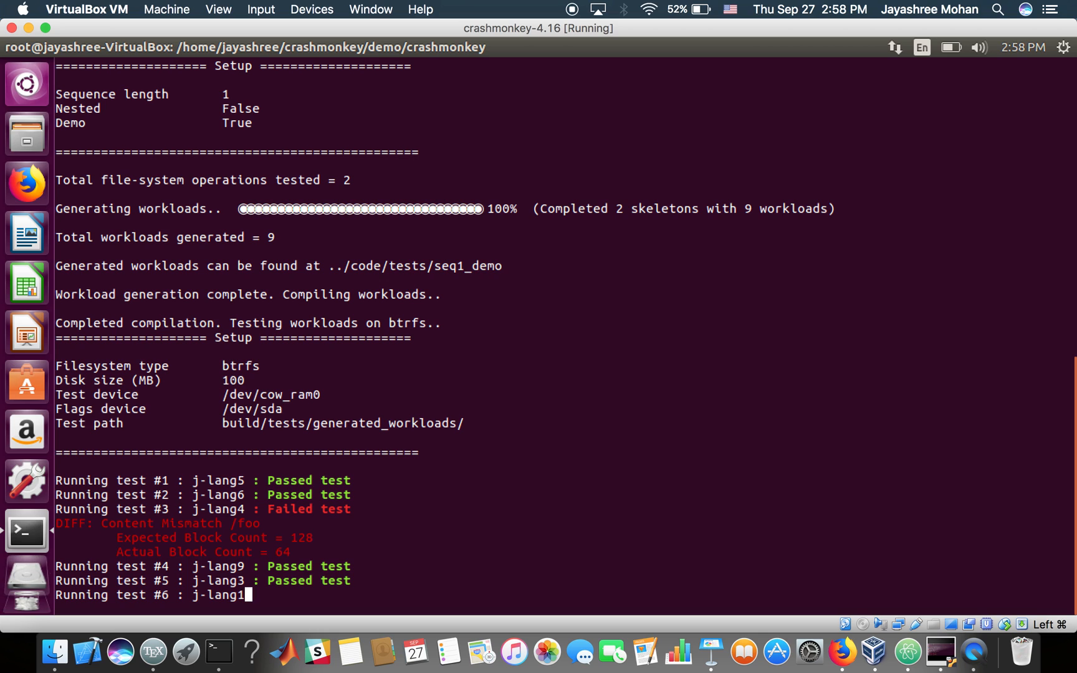
- Follow the demo output as the nine workloads compile and run on btrfs
scroll("down", 3)
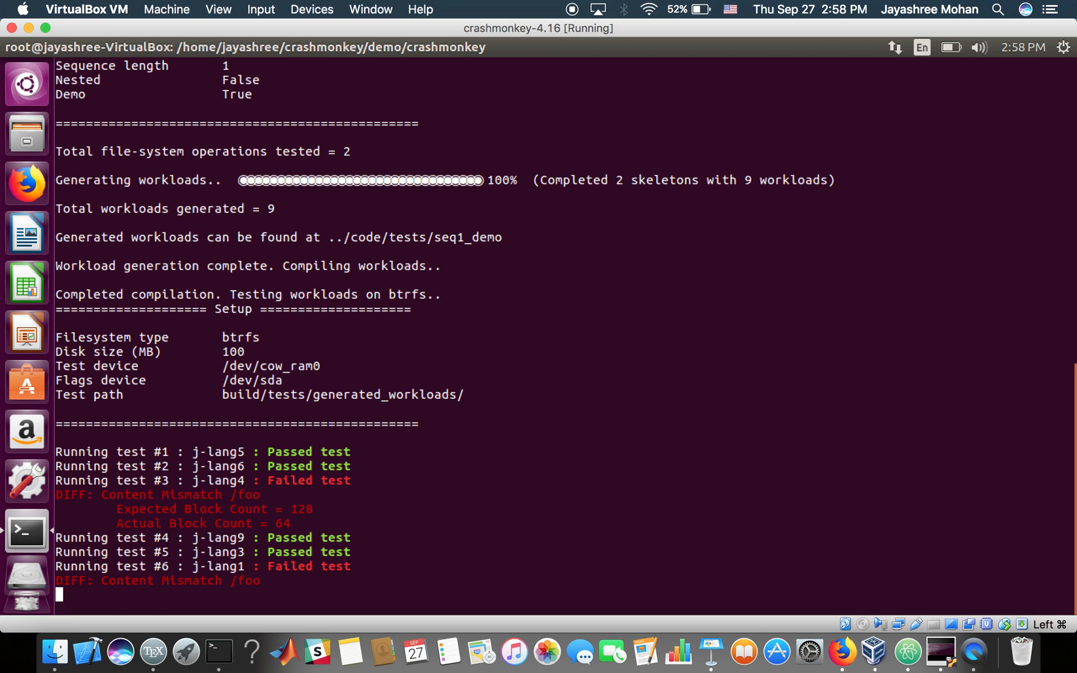
scroll("down", 3)
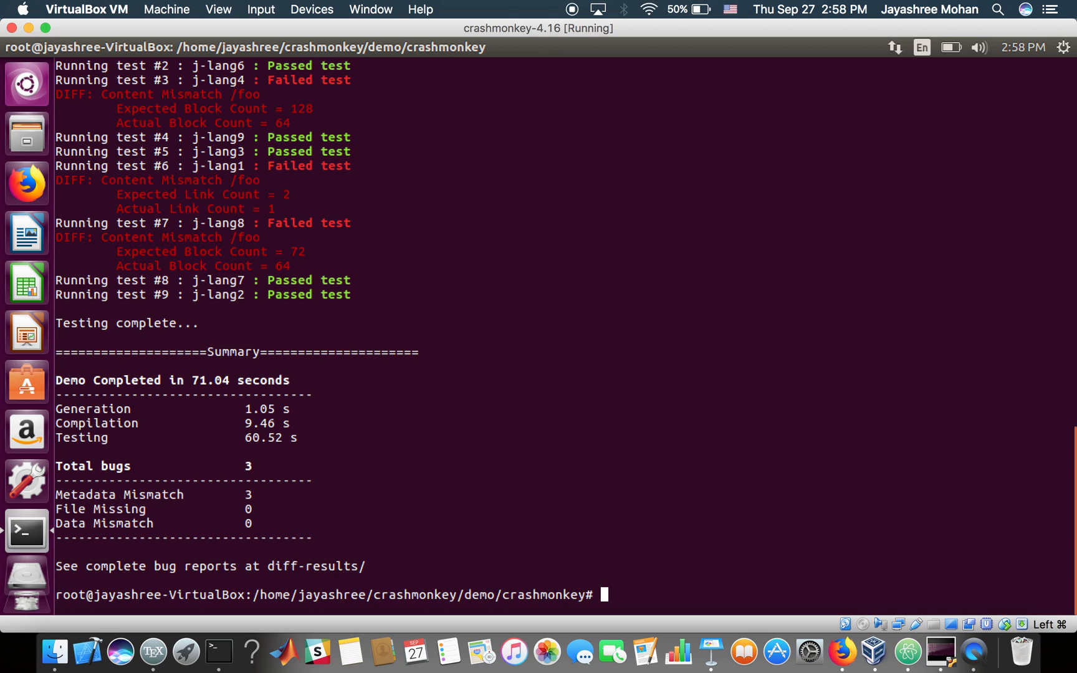
mouse_move(839, 651)
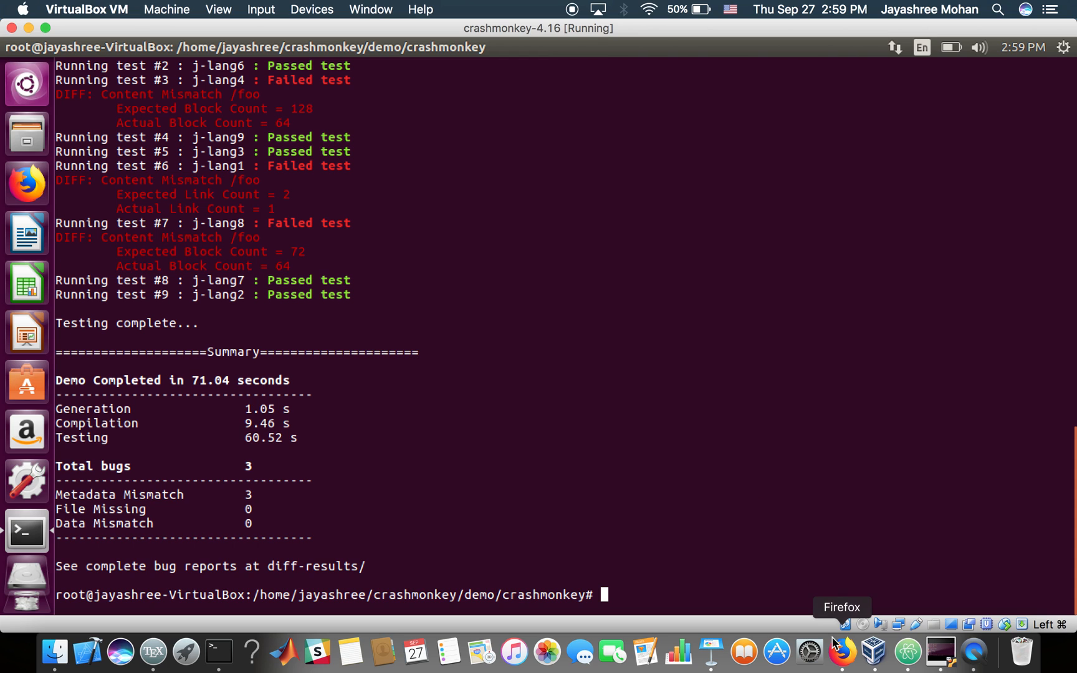
- Return to the GitHub README and jump to its Push Button Testing for Seq-1 Workloads section
left_click(840, 651)
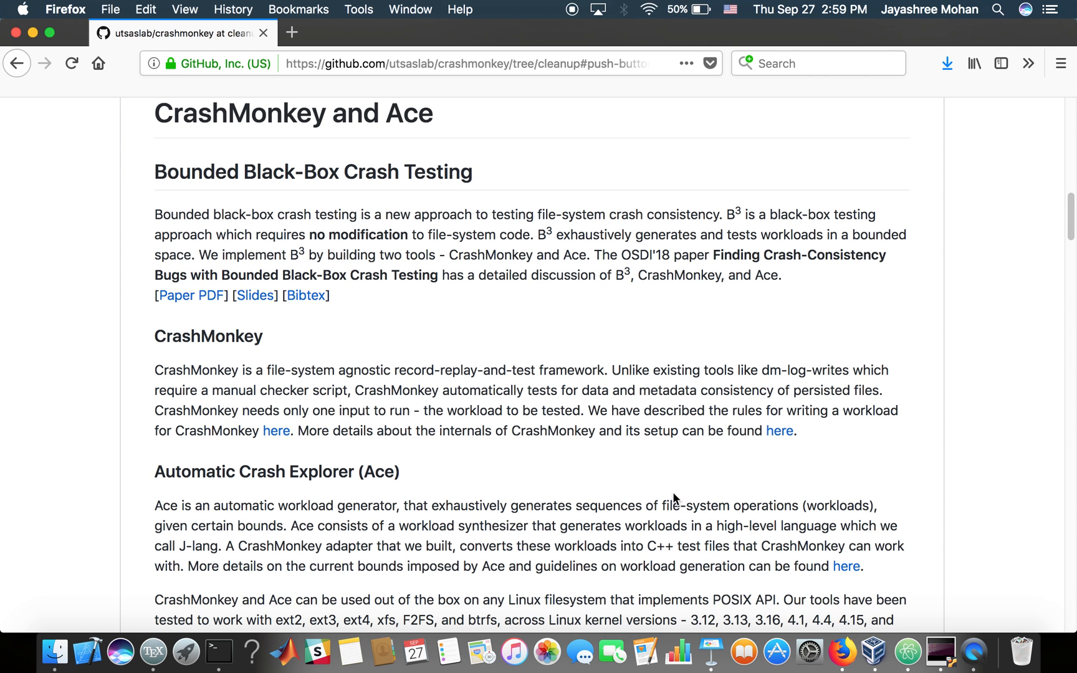
scroll("down", 3)
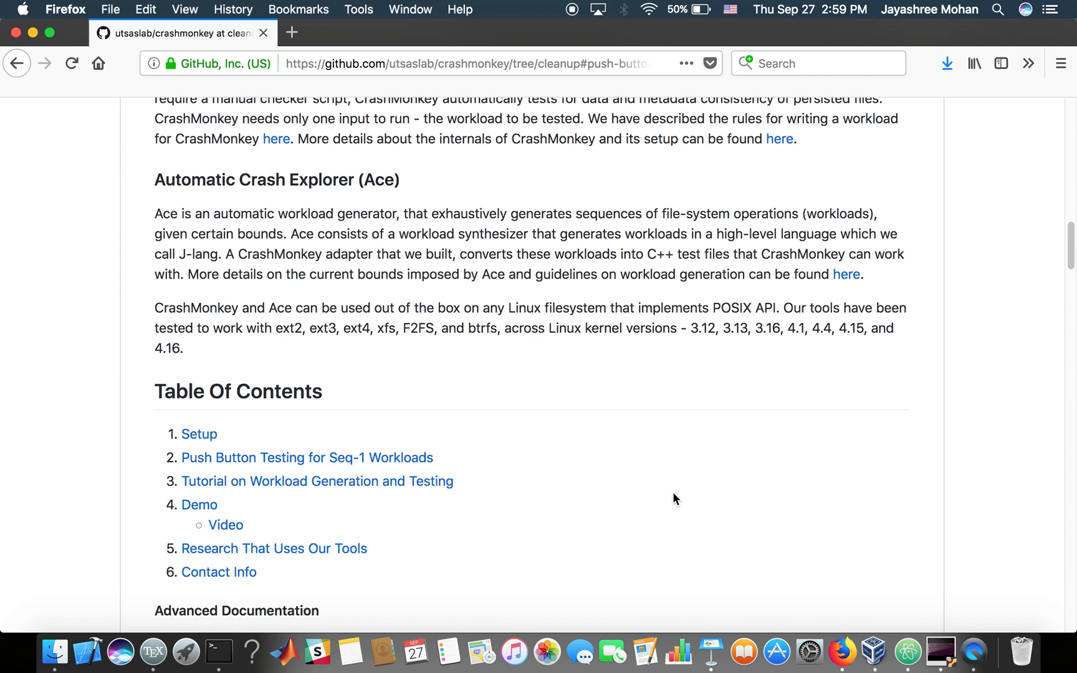
scroll("down", 3)
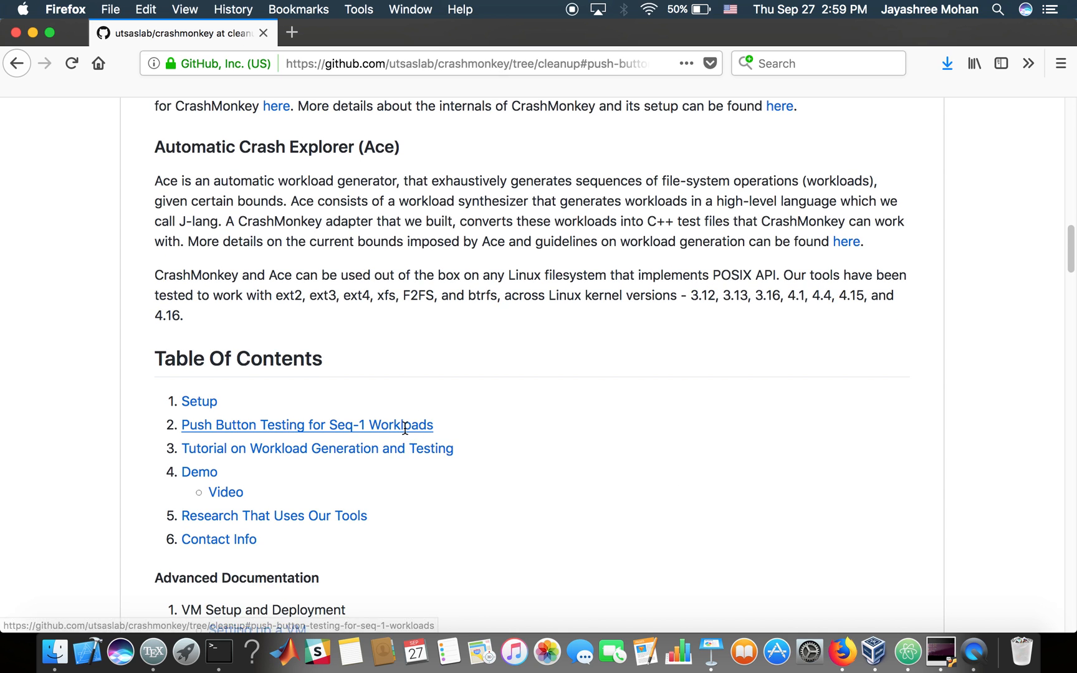
left_click(305, 426)
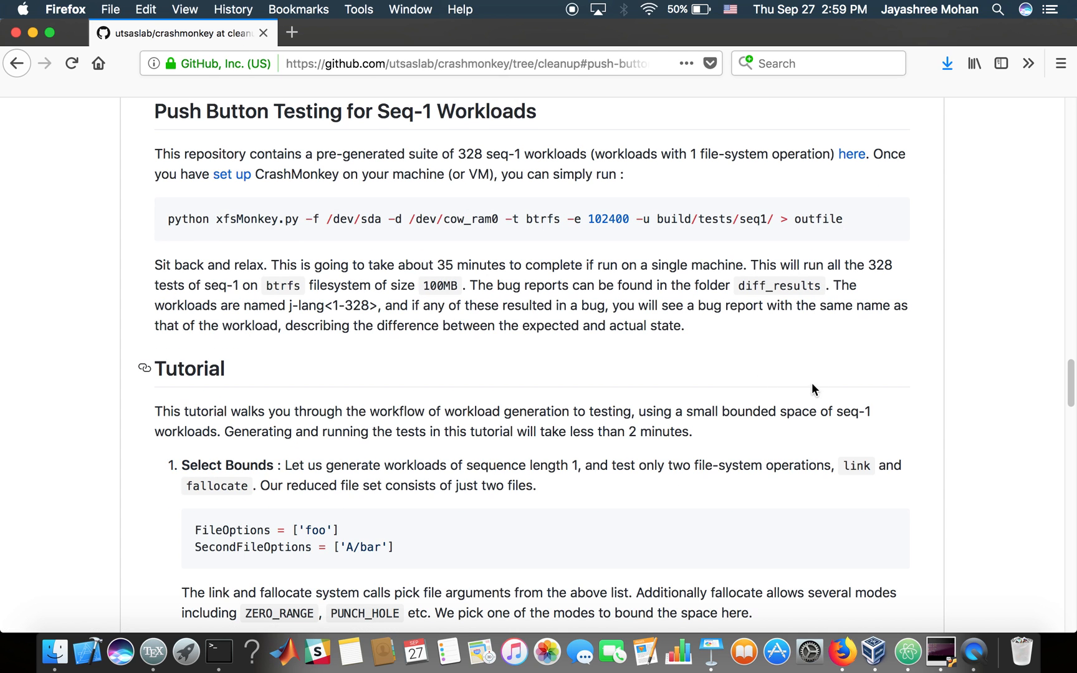
mouse_move(881, 414)
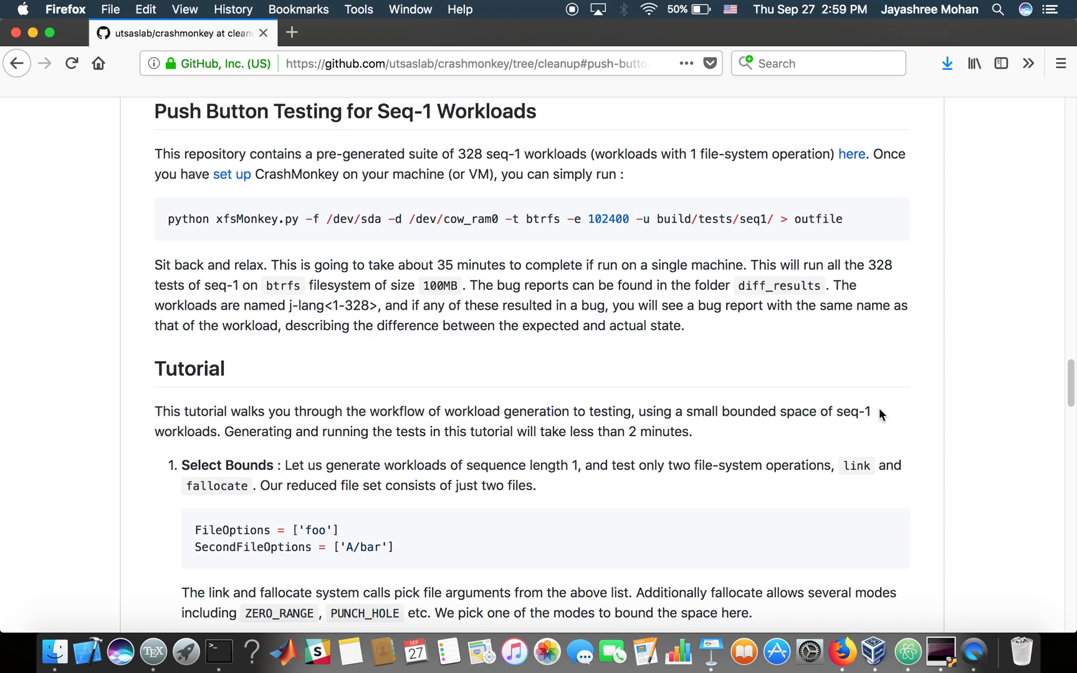